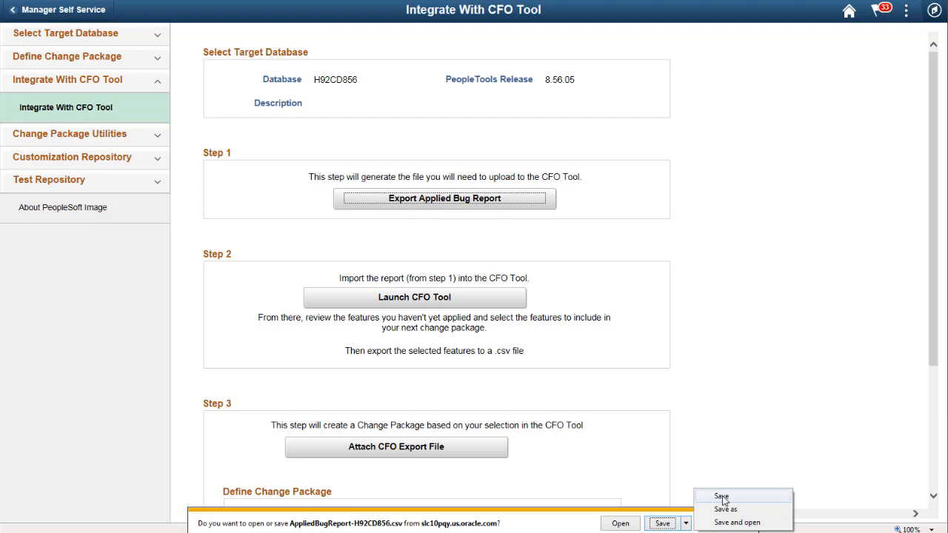
- Save AppliedBugReport-H92CD856.csv from the download prompt
left_click(721, 497)
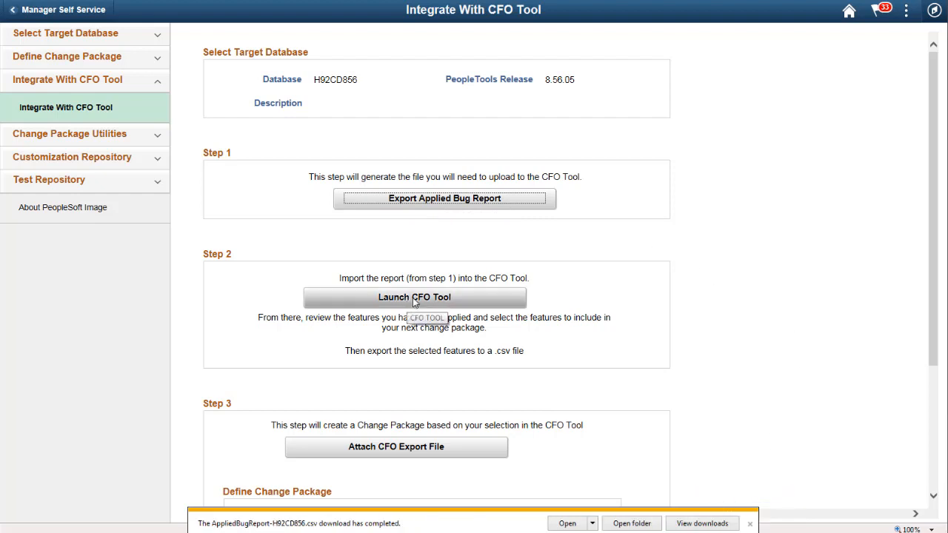
- Launch the CFO tool and go to 'Upload an Applied Bug report'
left_click(414, 297)
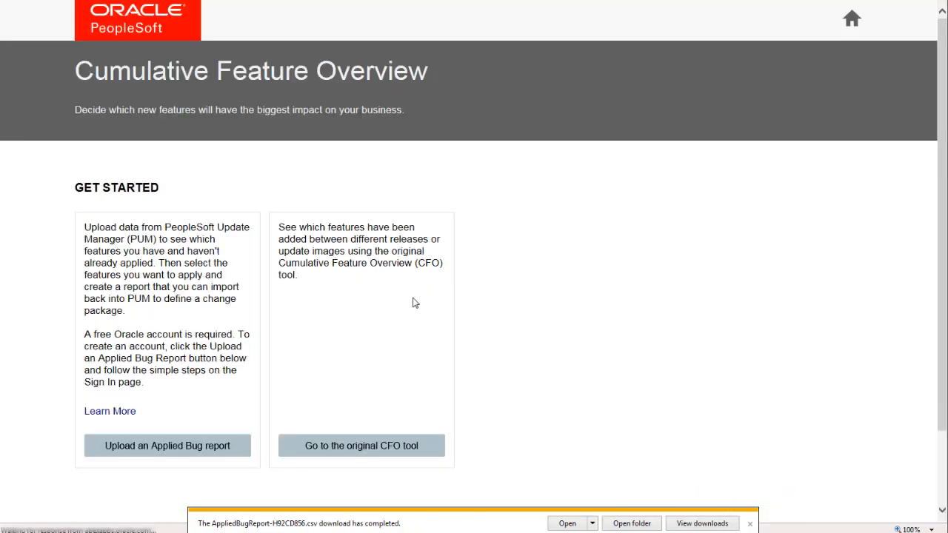
mouse_move(167, 445)
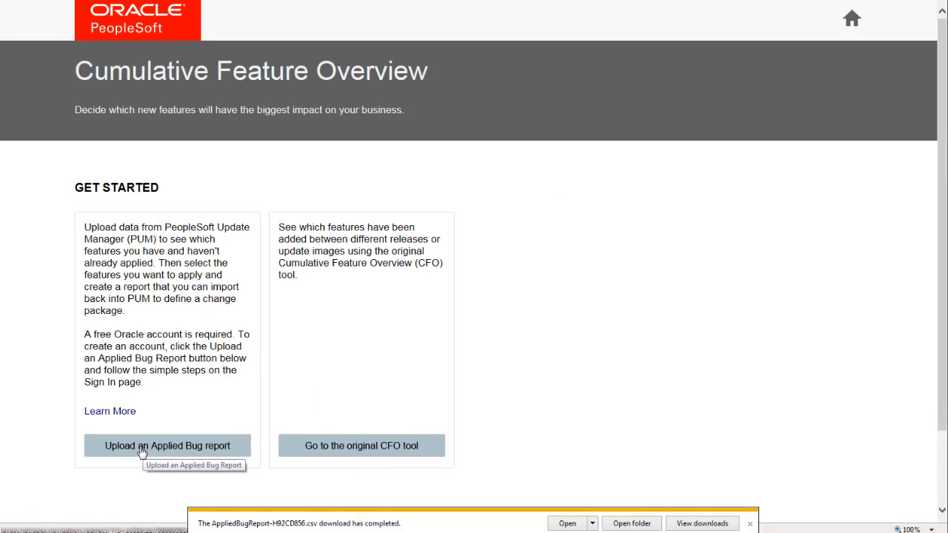
left_click(168, 446)
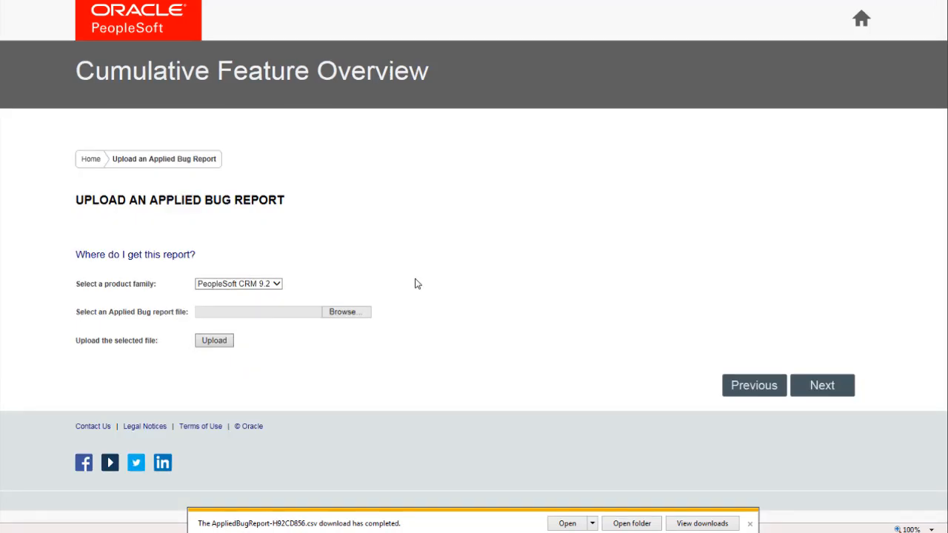
- Upload AppliedBugReport-H92CD856.csv as the applied bug report
left_click(238, 283)
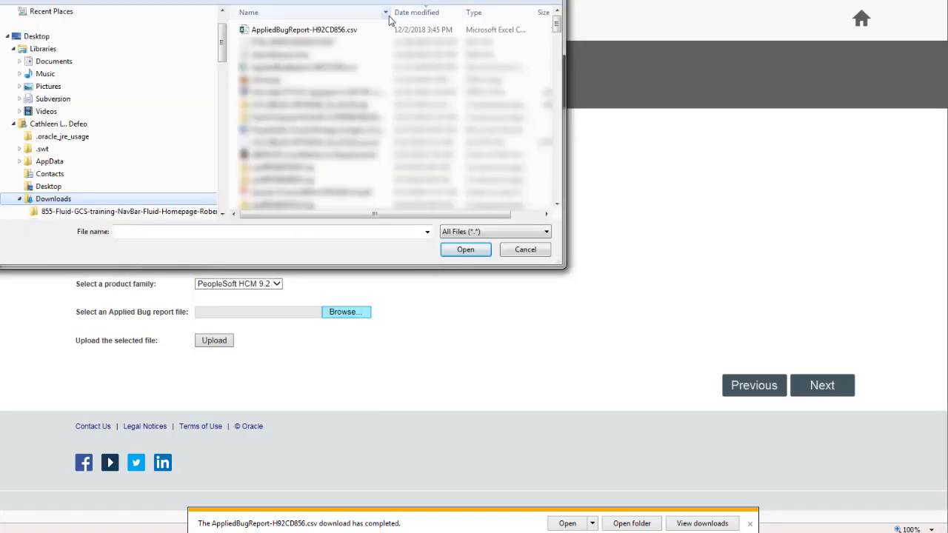
left_click(466, 250)
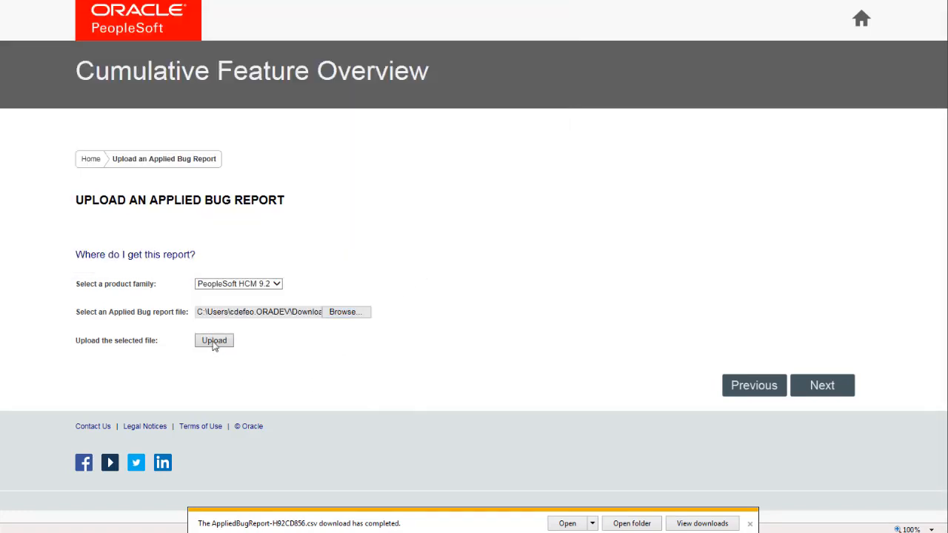
left_click(214, 340)
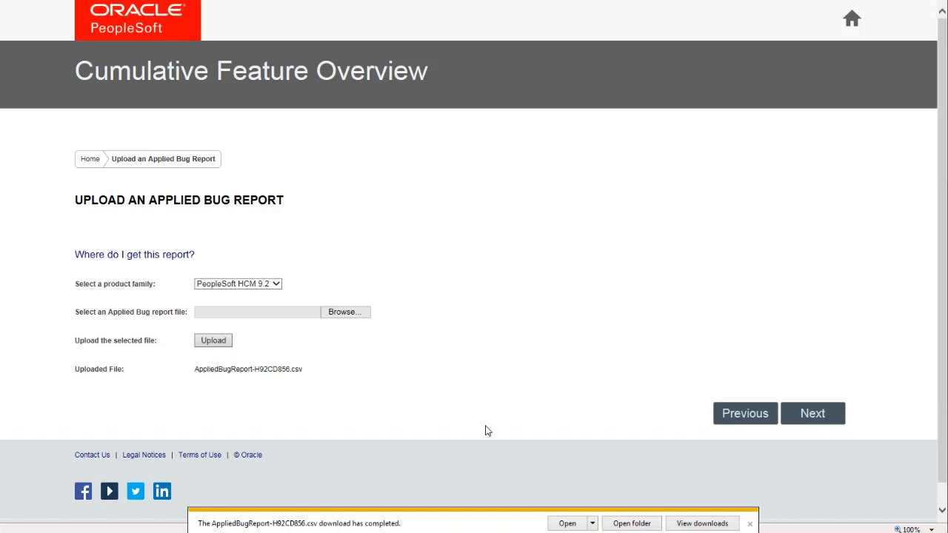
mouse_move(599, 457)
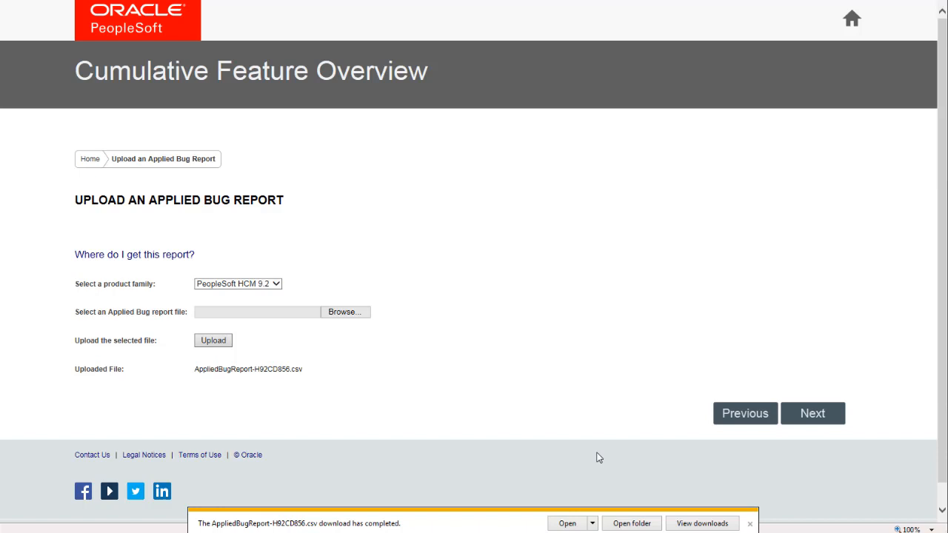
mouse_move(813, 413)
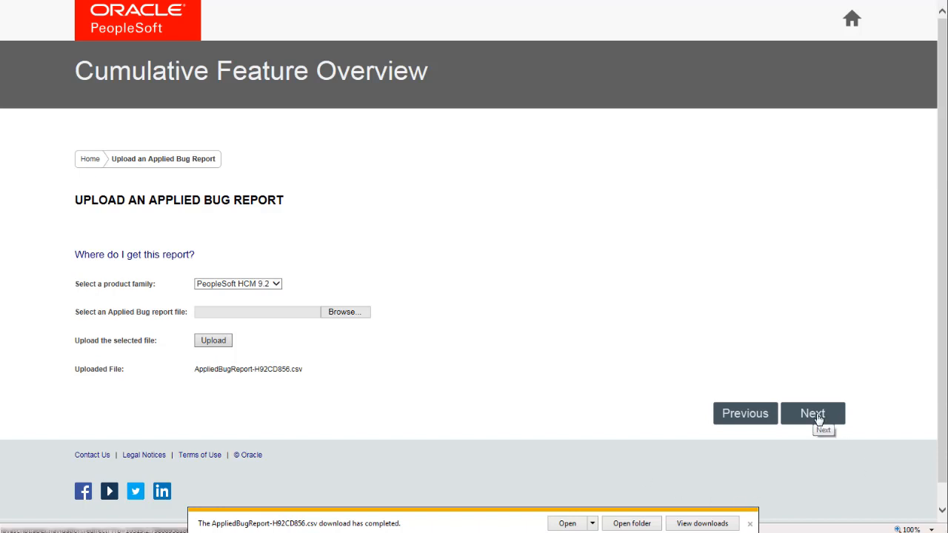
- Filter the report to Time and Labor products with Applied Status No
left_click(813, 414)
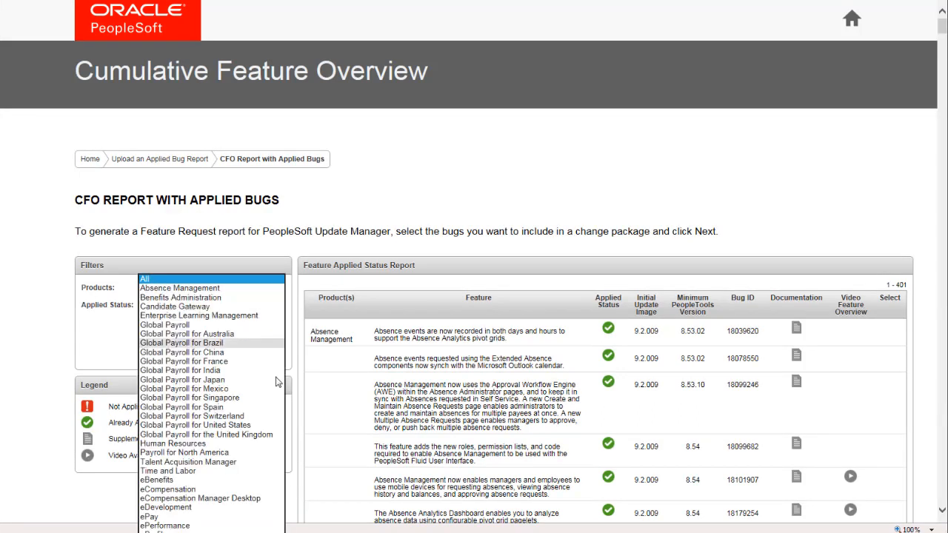
left_click(168, 471)
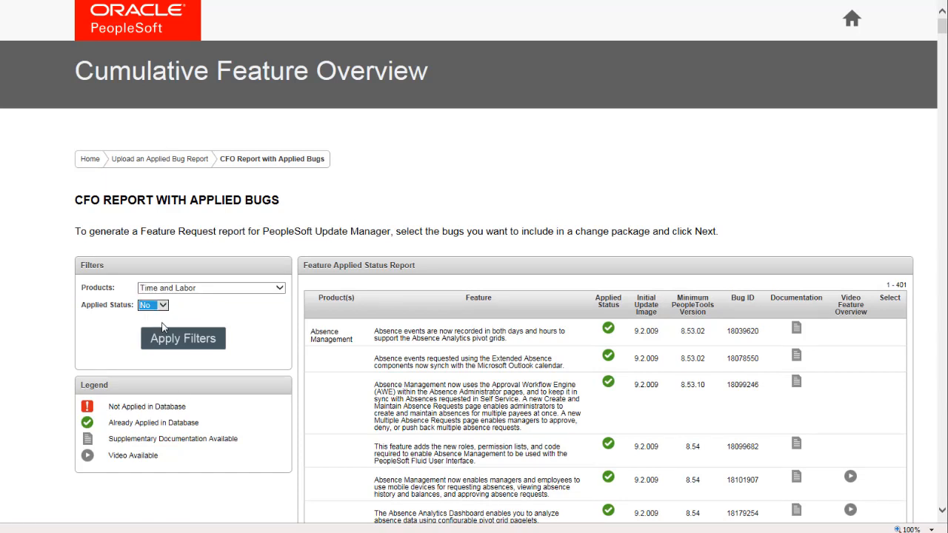
left_click(183, 339)
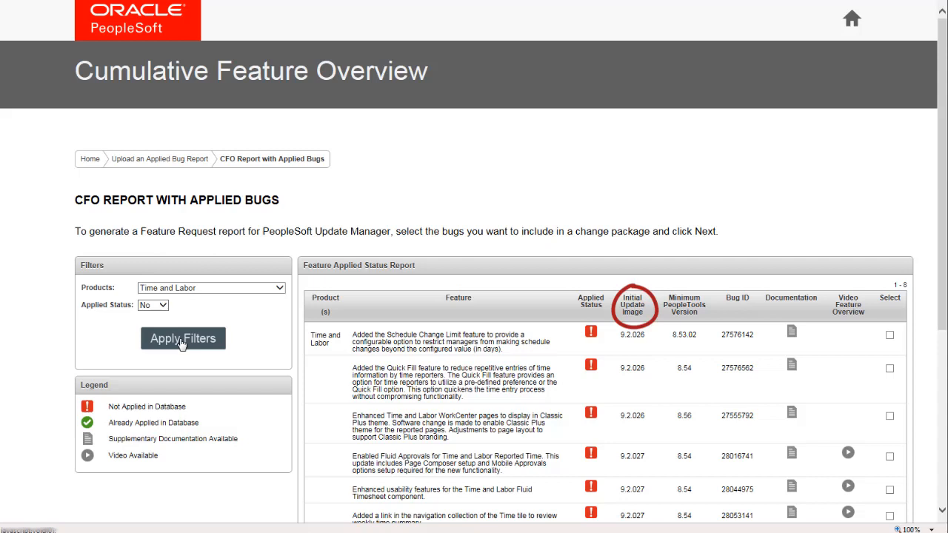
mouse_move(683, 304)
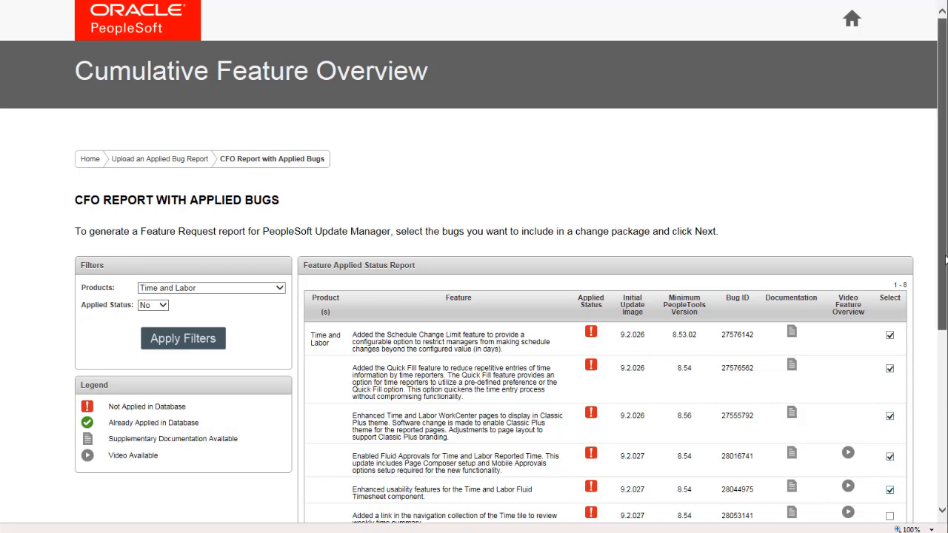
scroll("down", 3)
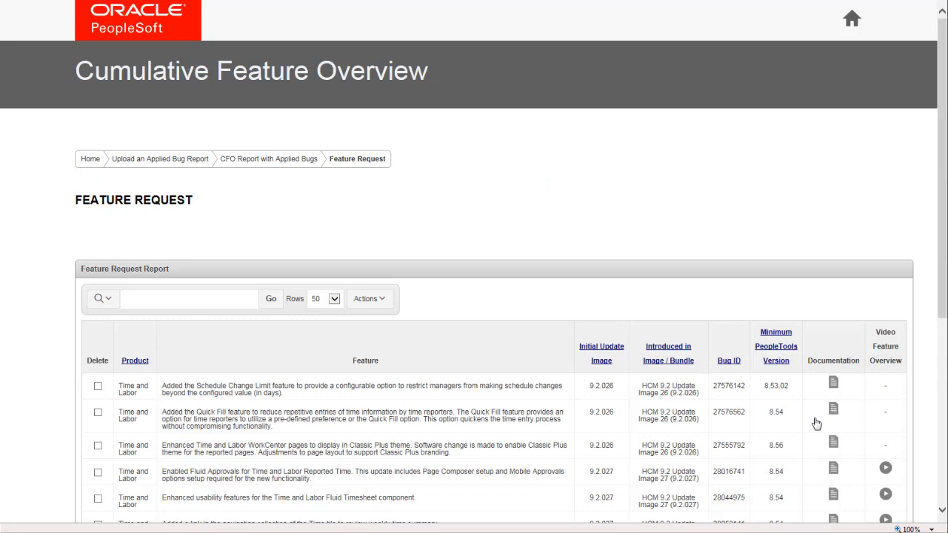
- Show 15 rows per page and download the feature request report CSV
left_click(189, 299)
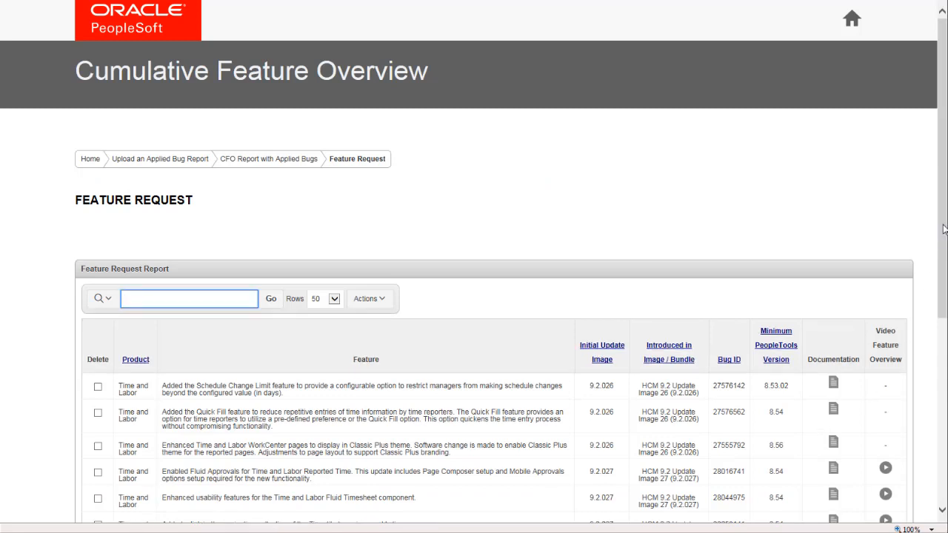
left_click(189, 298)
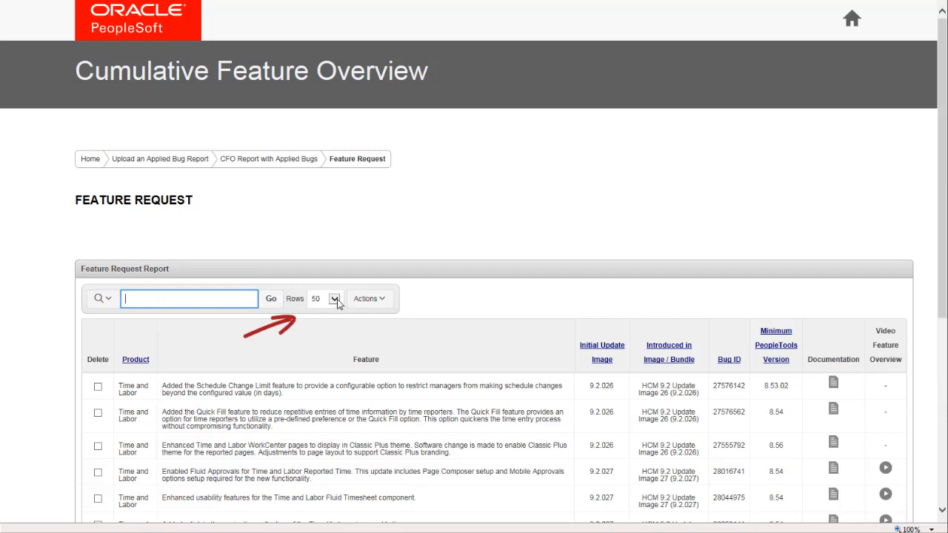
left_click(335, 298)
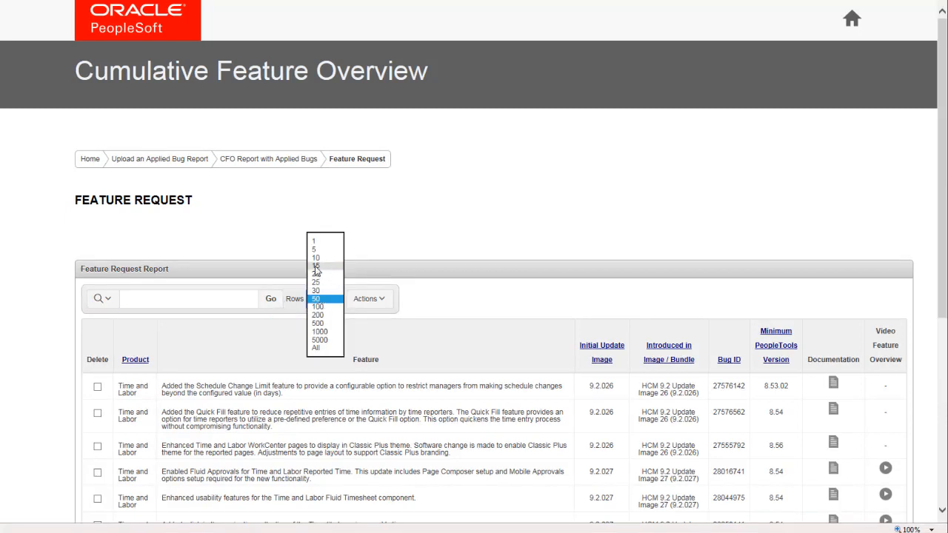
left_click(369, 299)
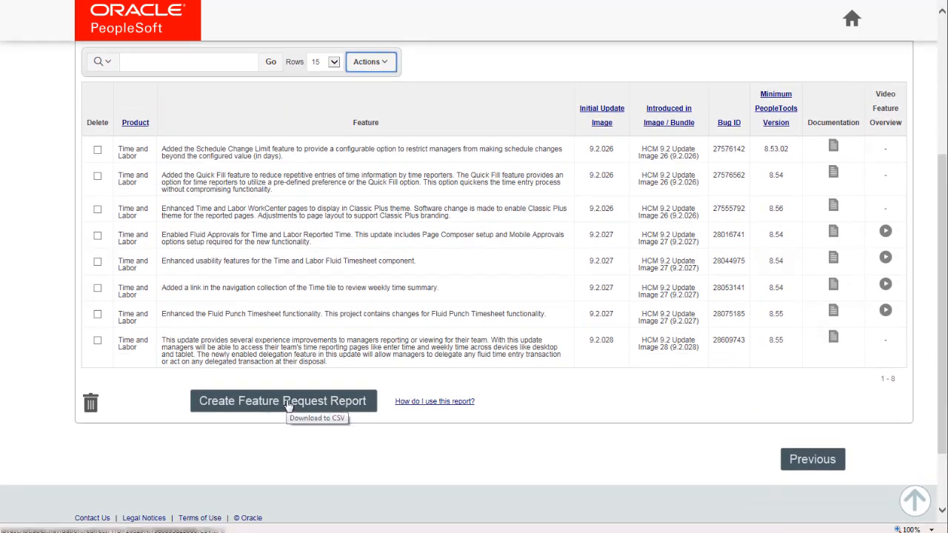
left_click(283, 401)
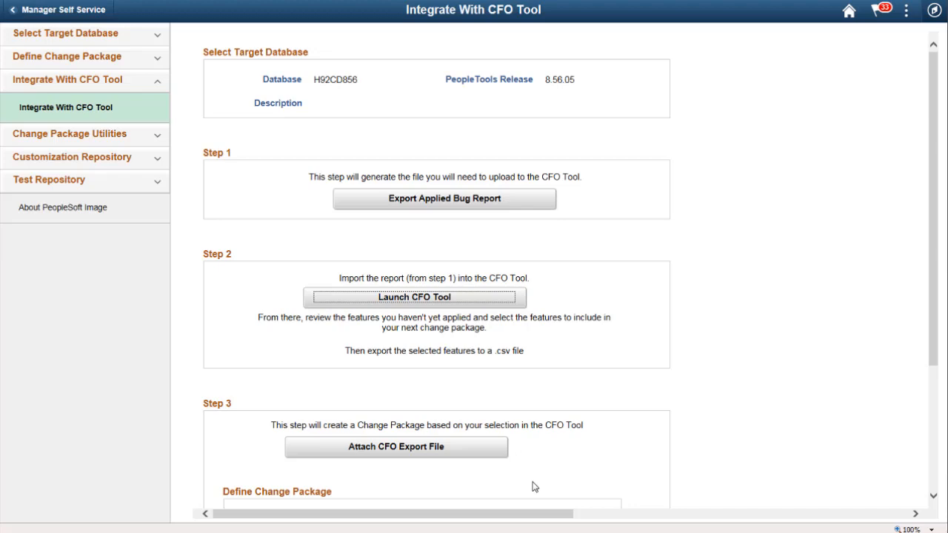
- Attach and upload feature_request_report.csv as the CFO export file
left_click(395, 447)
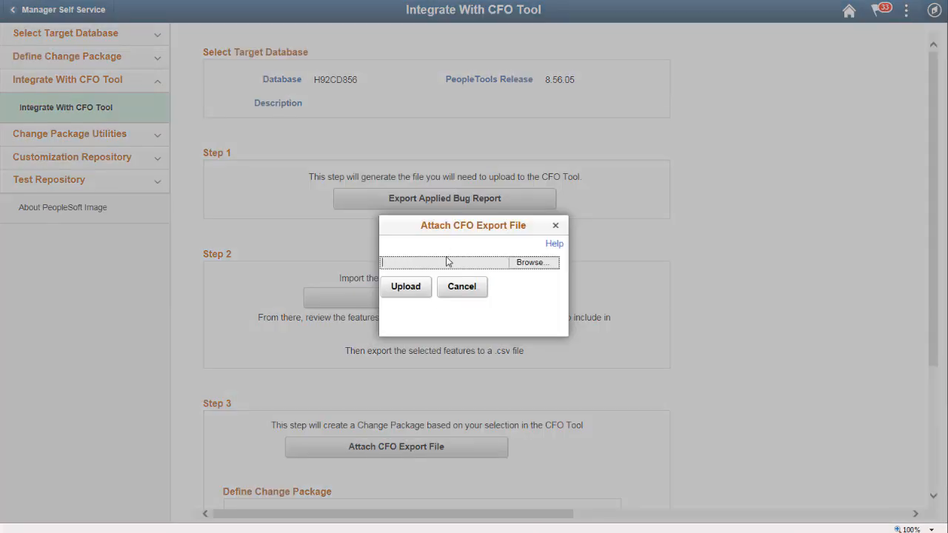
left_click(533, 262)
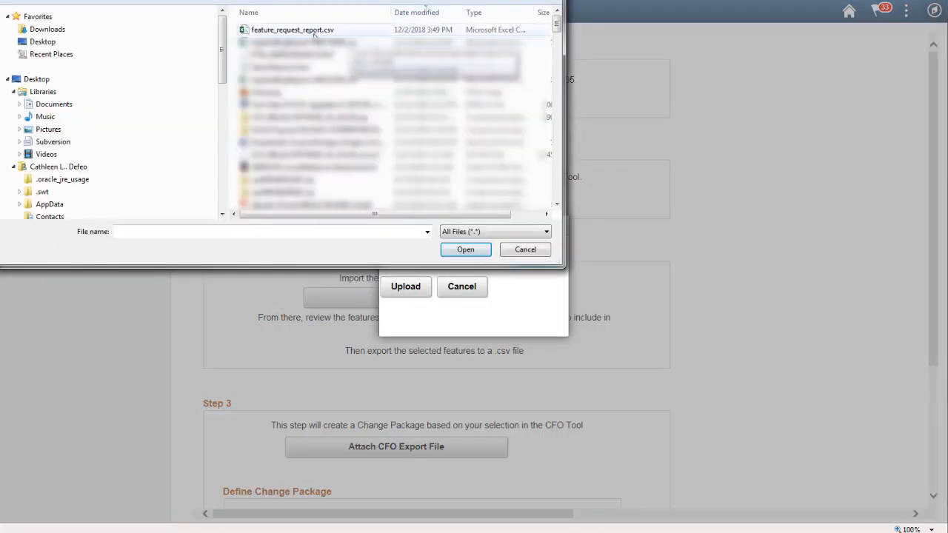
left_click(466, 249)
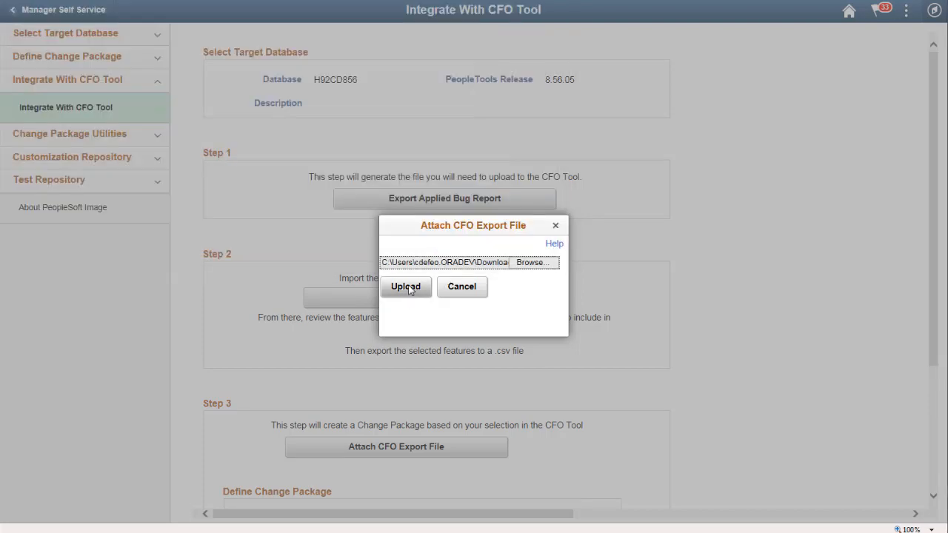
left_click(405, 286)
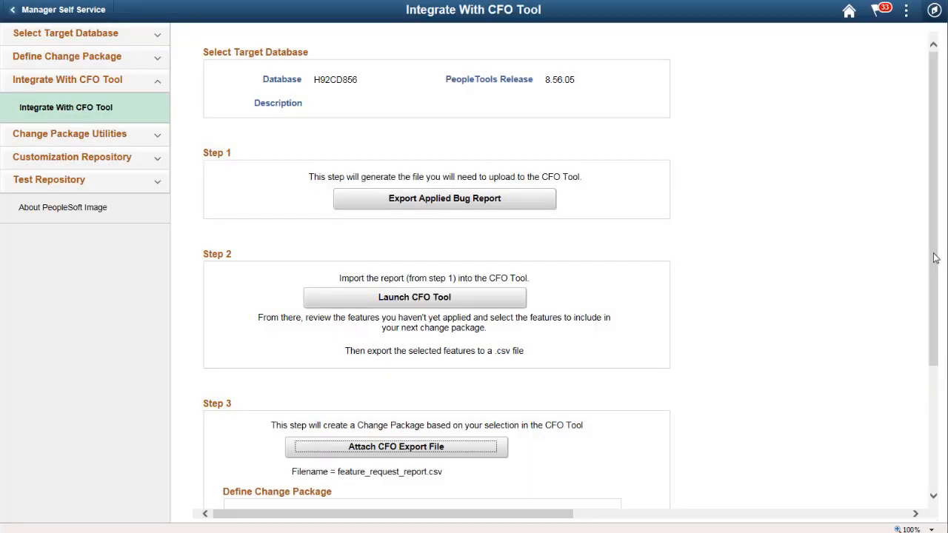
scroll("down", 3)
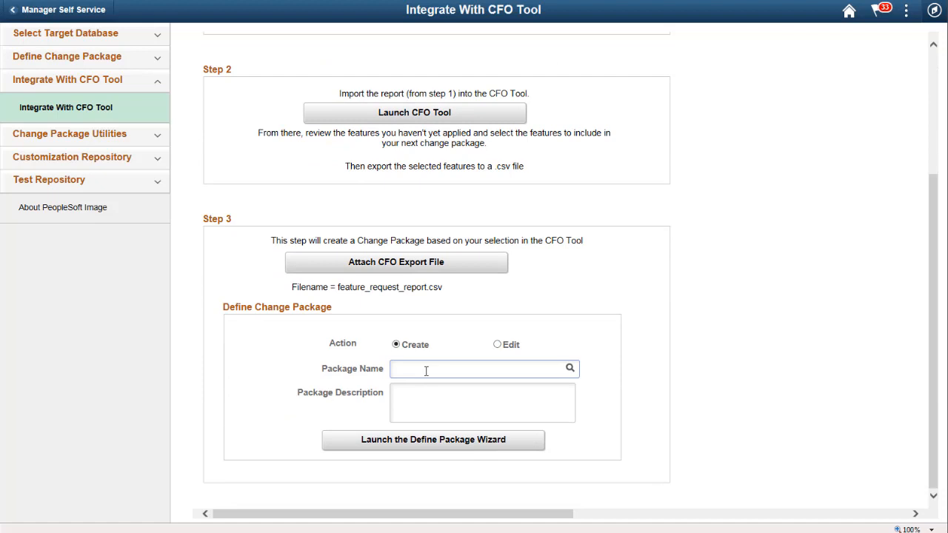
- Name the package TL_BUGS, describe it 'TL bugs from CFO tool', and launch the wizard
type("TL_BUGS")
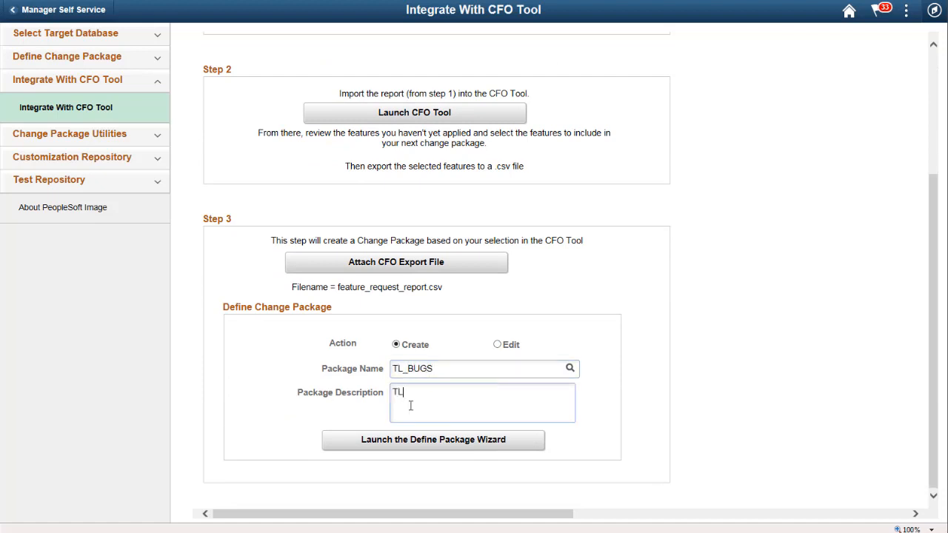
type("bugs from CFO tool")
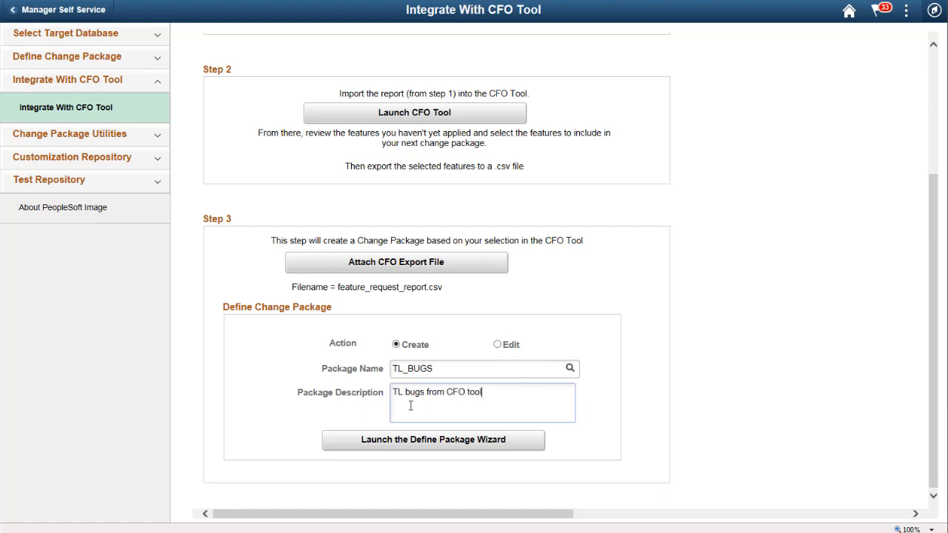
left_click(433, 439)
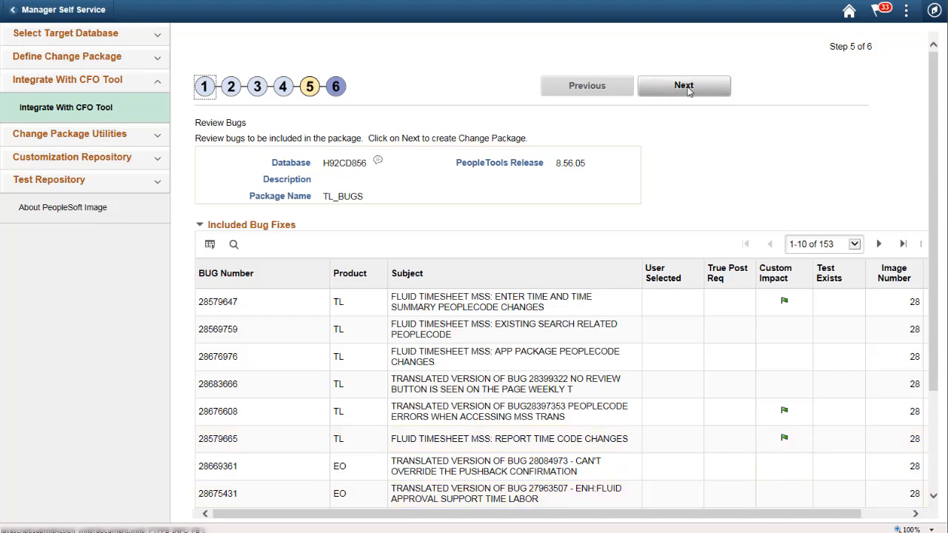
- Proceed past the 153 reviewed bug fixes and accept the overlapping-packages warning
left_click(683, 85)
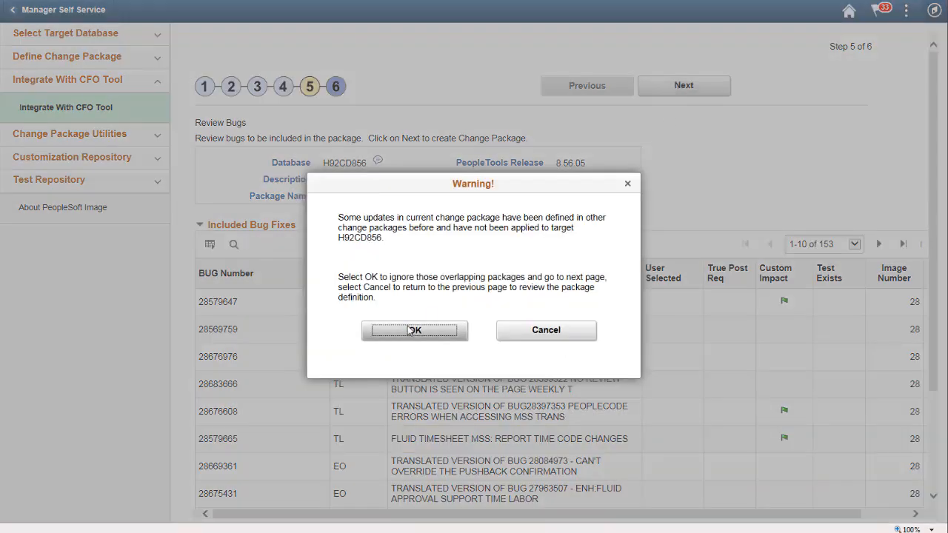
left_click(415, 330)
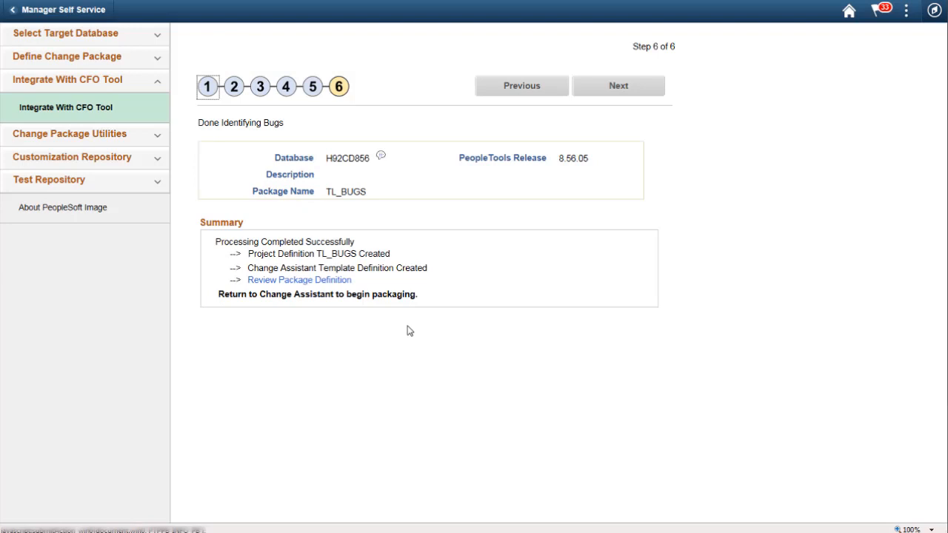